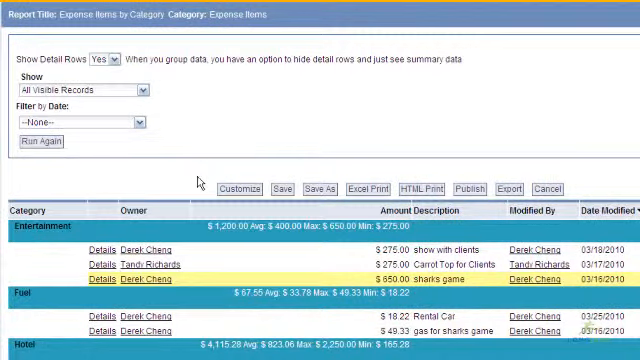
# - Review the field mappings (Amount, Category, Description, Owner to Expense Owner) and return to the reports list
pyautogui.scroll(-3)
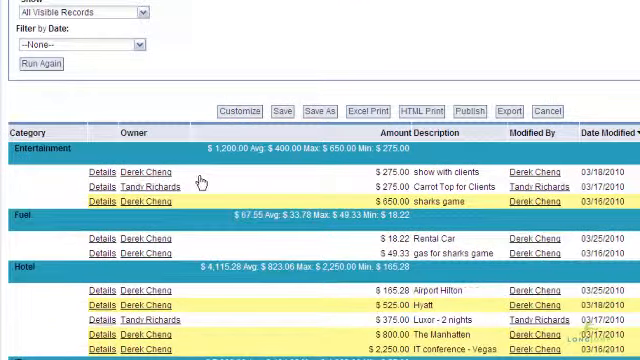
pyautogui.scroll(-3)
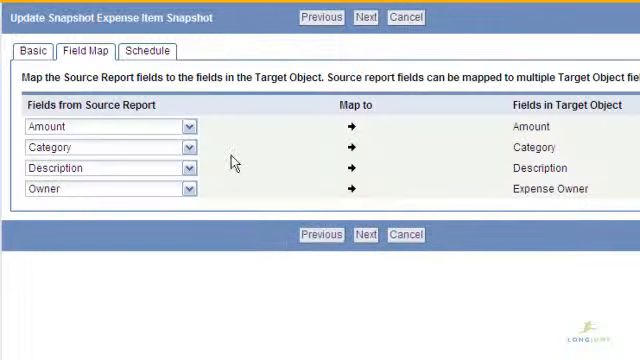
pyautogui.click(148, 52)
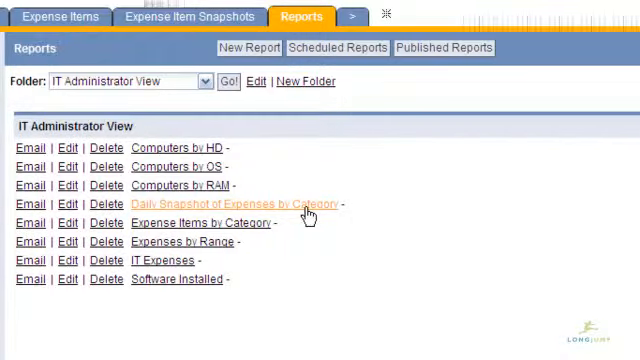
# - Run the Pie Snapshot of Expenses by Category report showing IT, Hotel and Transport slices
pyautogui.click(236, 204)
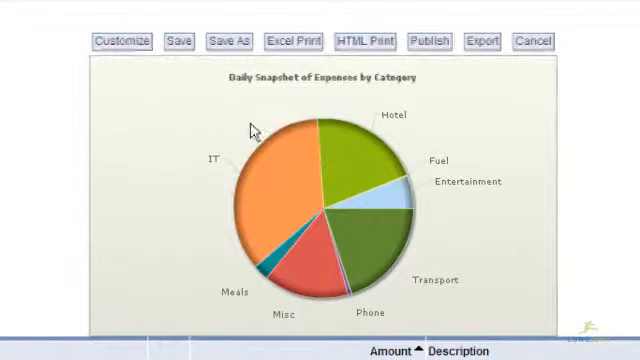
pyautogui.moveTo(344, 158)
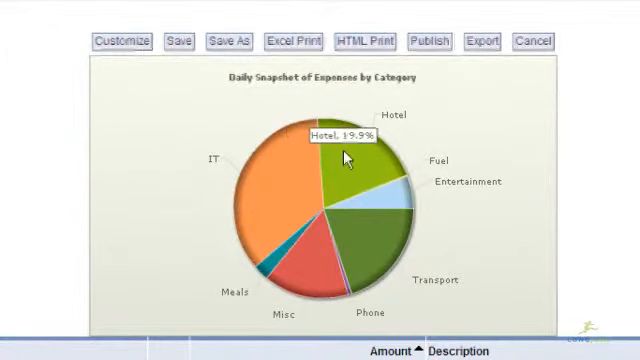